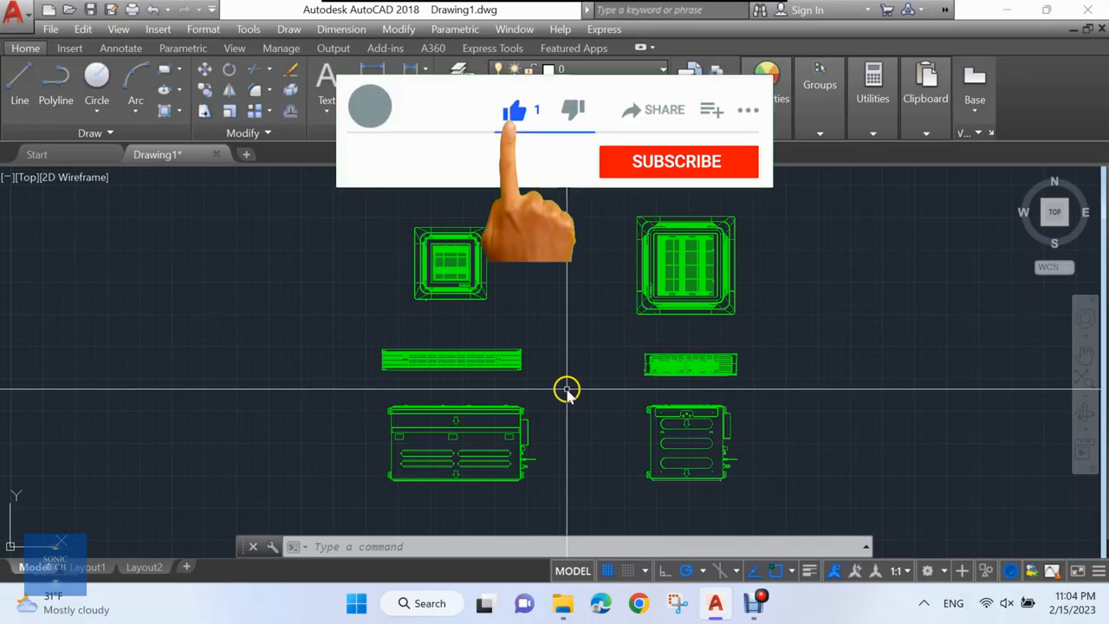
Load ChangeBlockBasePoint.lsp via APPLOAD, allowing it once, making CBP and CBPR available
left_click(676, 161)
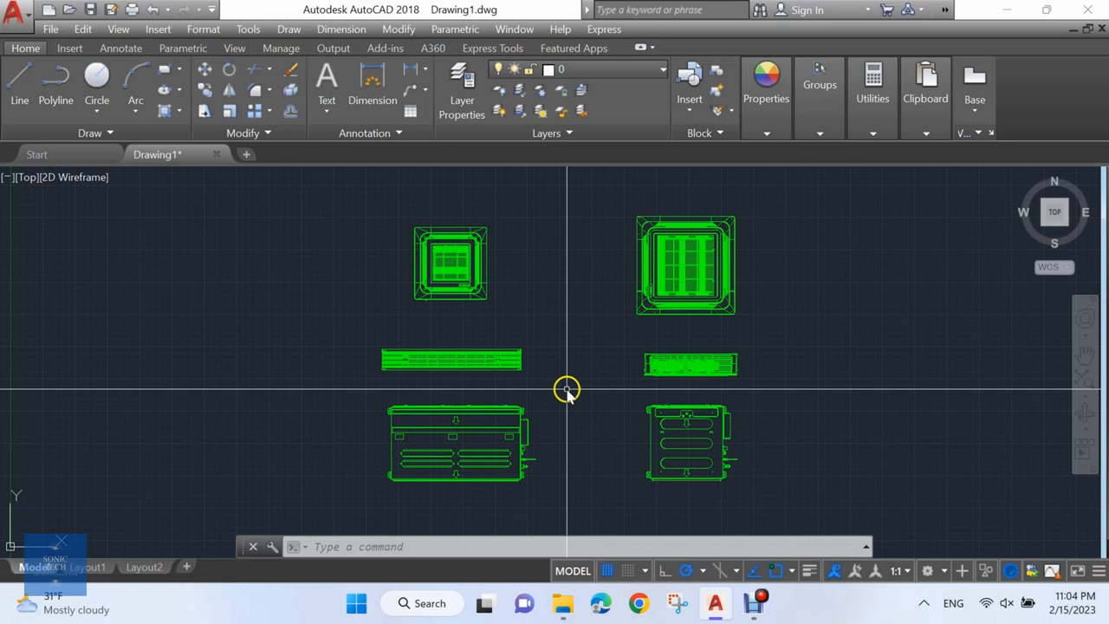
type("A")
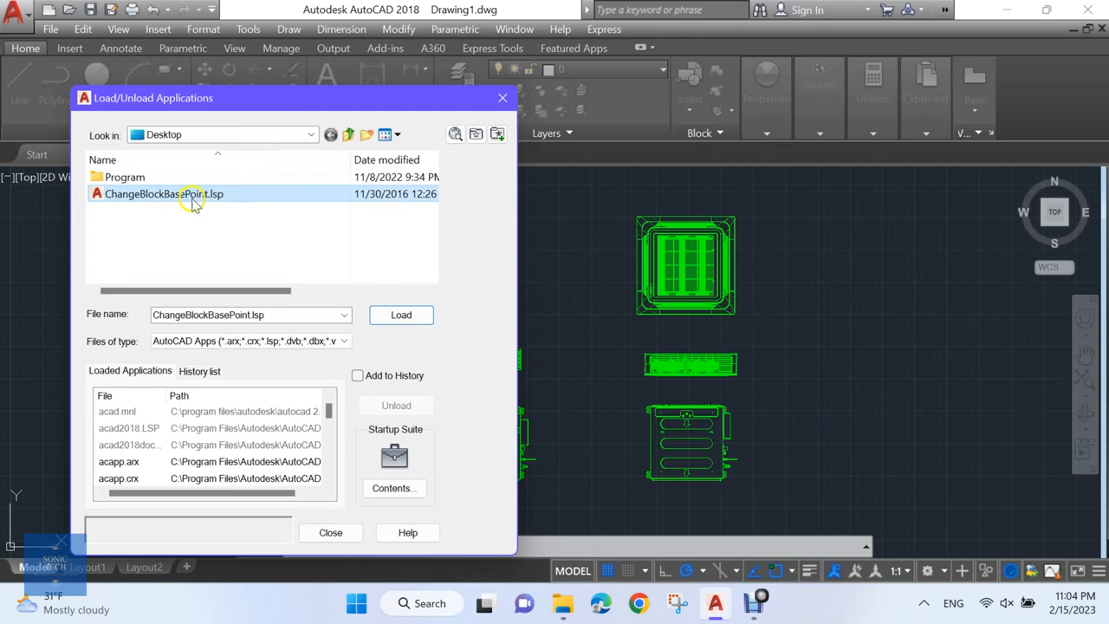
left_click(402, 316)
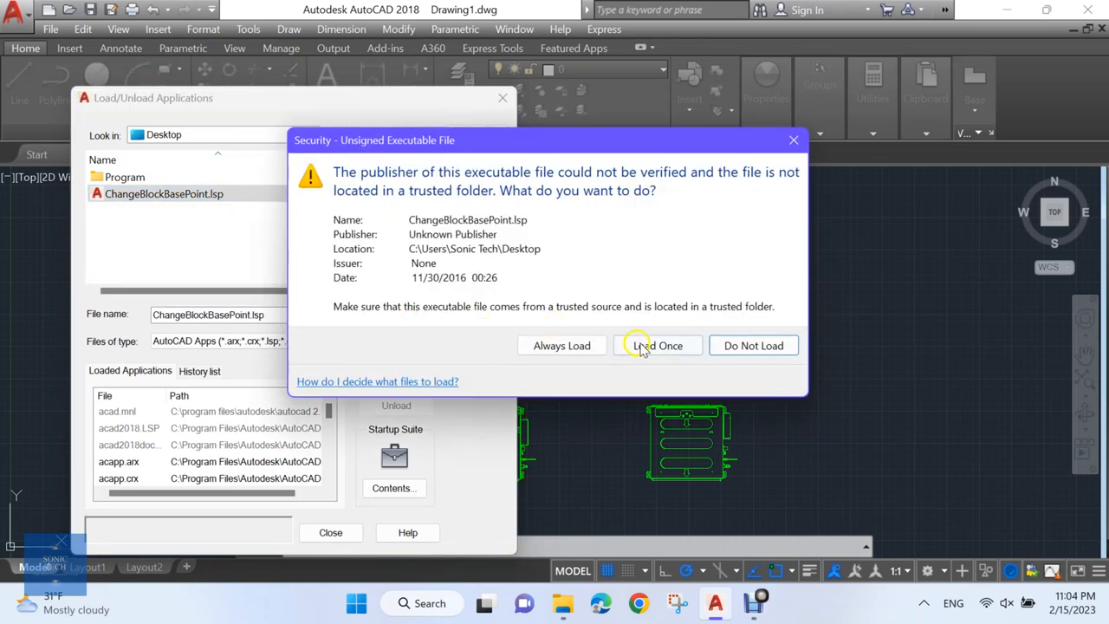
left_click(659, 345)
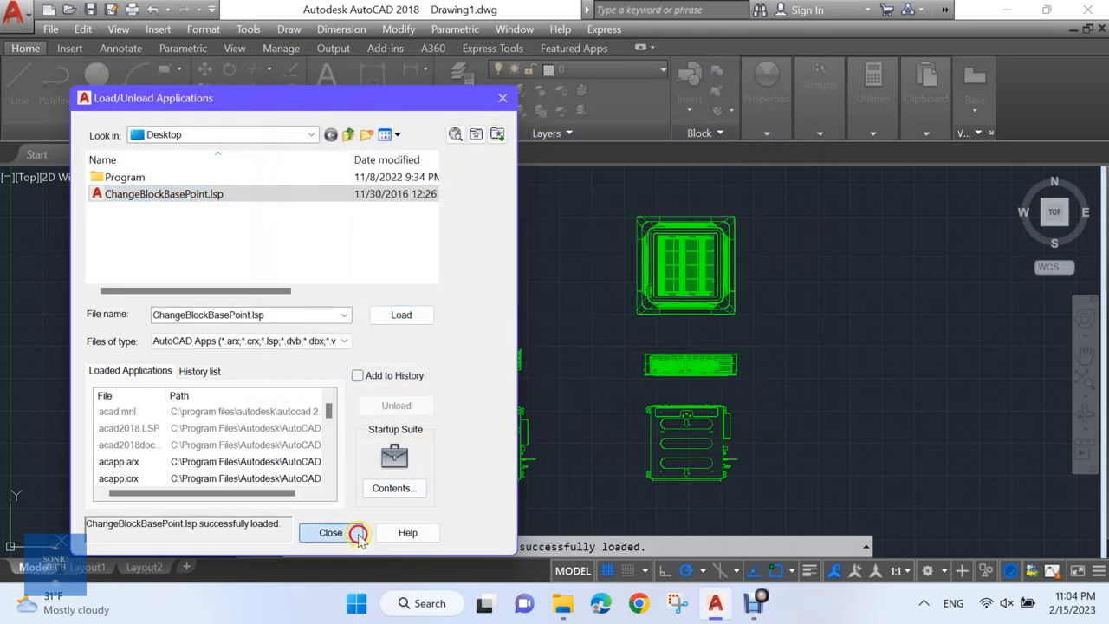
left_click(329, 532)
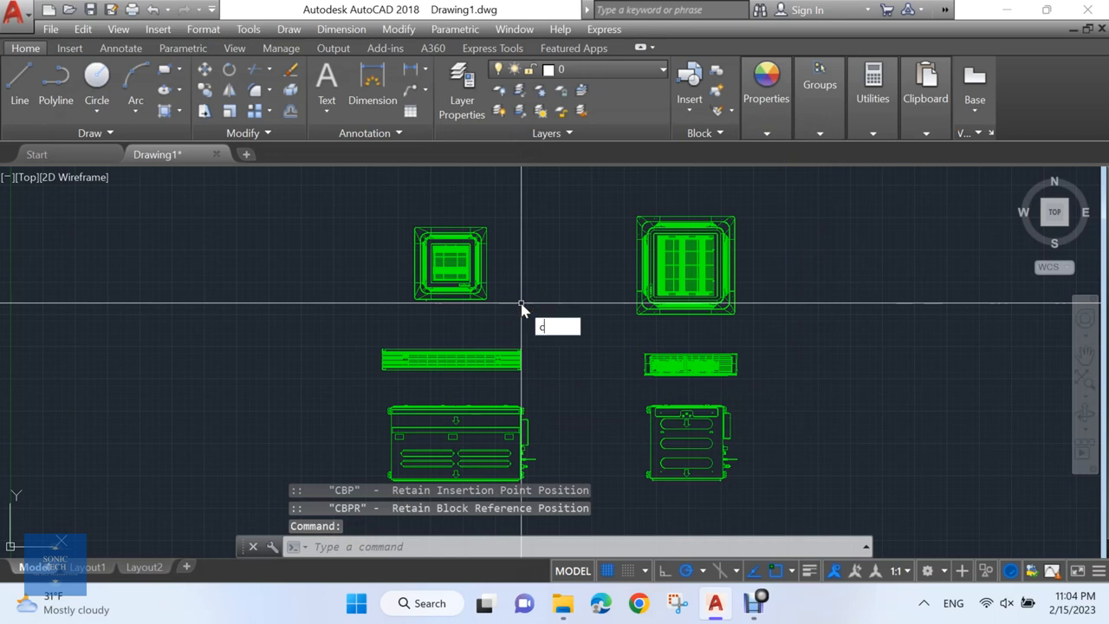
Run CBPR on the small top-left unit block, setting its base point at its centre
type("b")
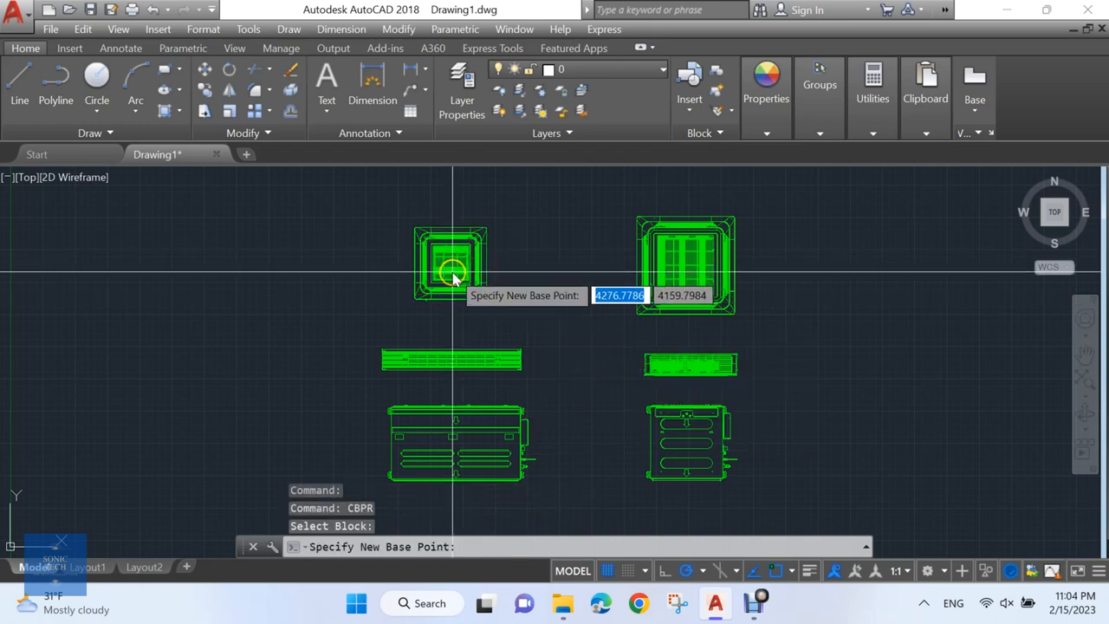
left_click(450, 251)
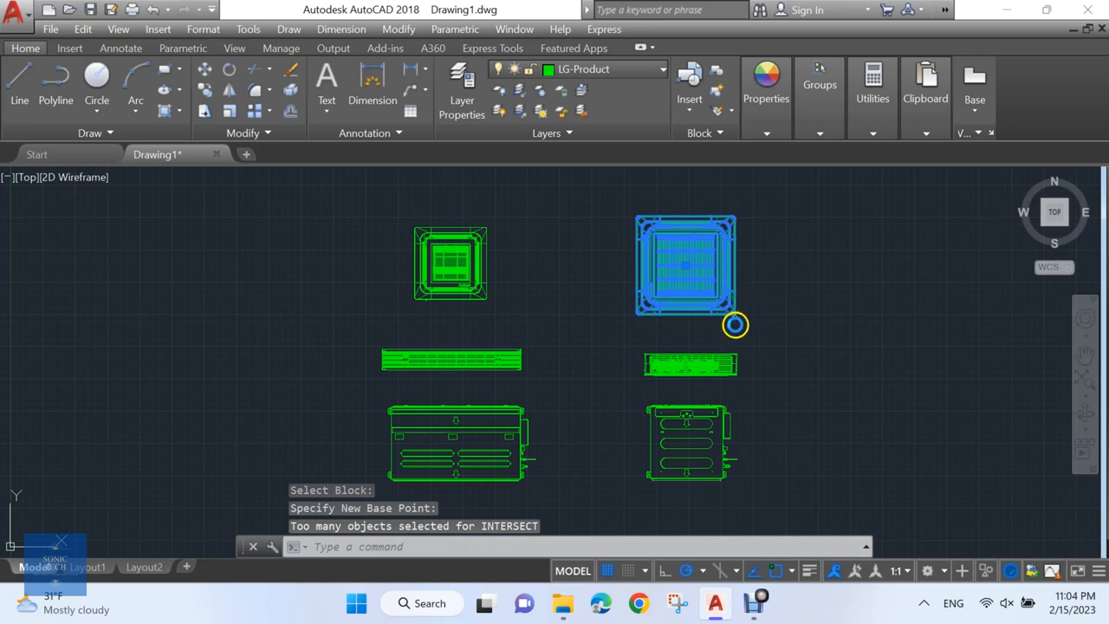
mouse_move(741, 333)
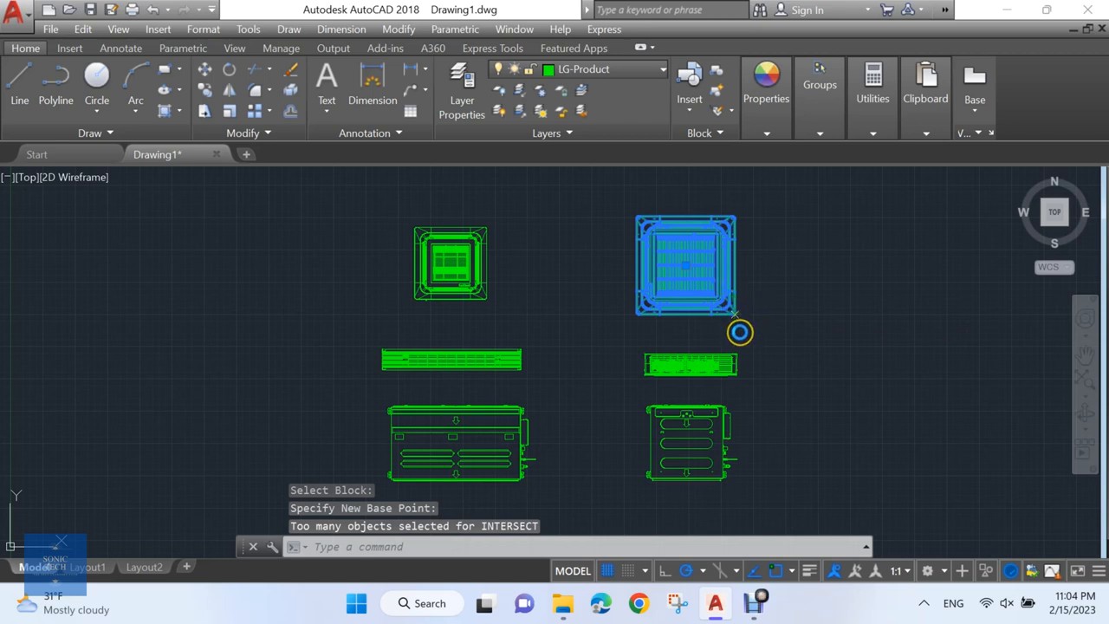
left_click(689, 364)
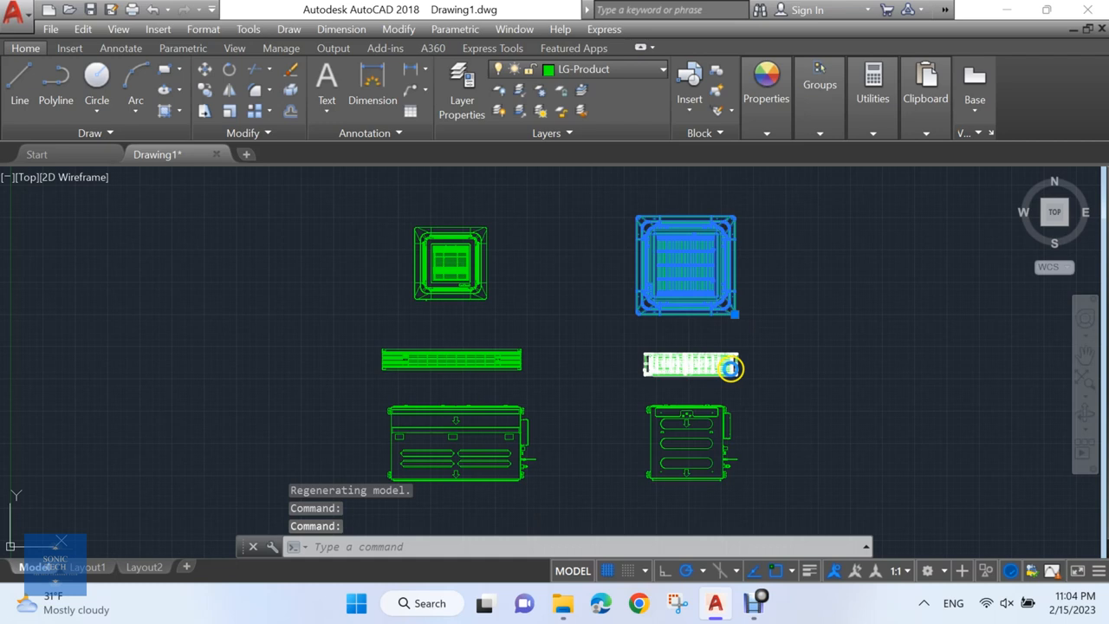
left_click(693, 364)
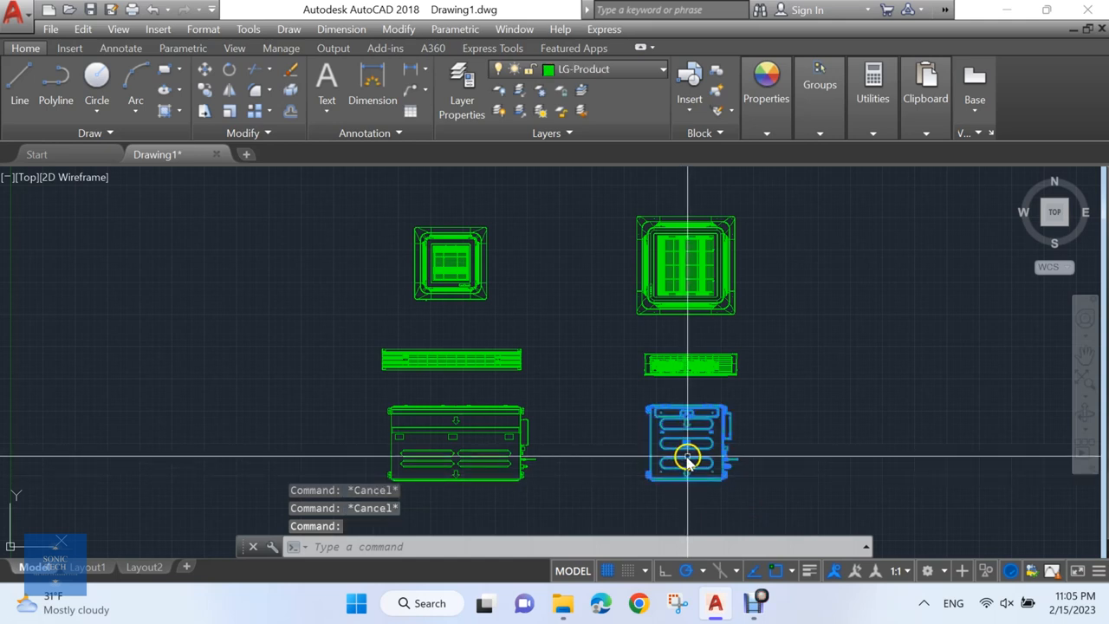
Begin entering CBP so the CBP/CBPR suggestions appear for the bottom-right unit
type("CP")
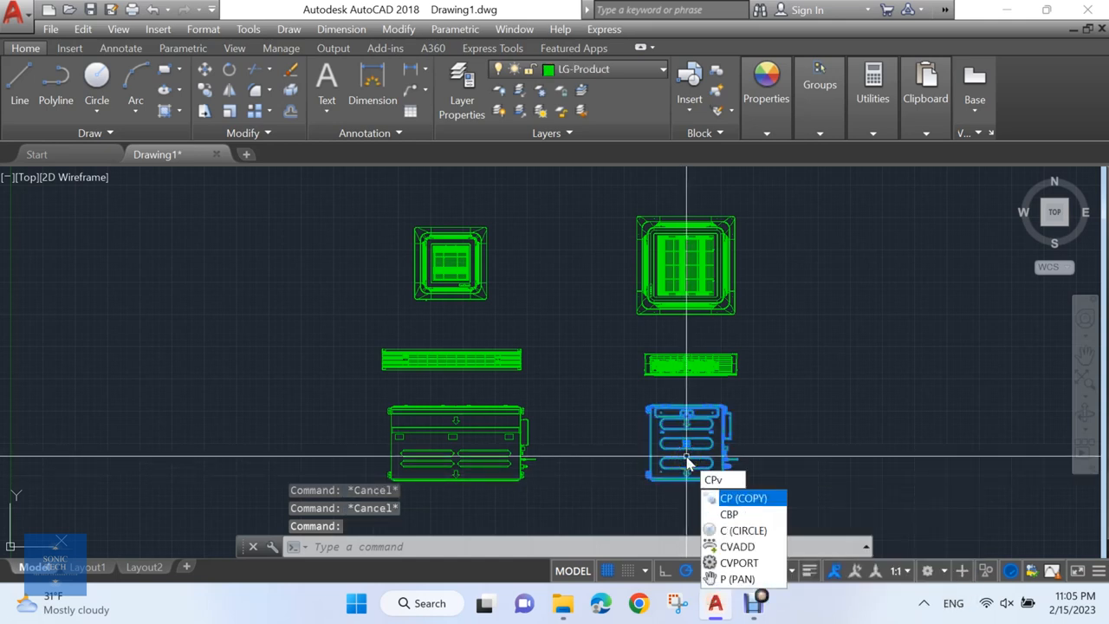
type("b")
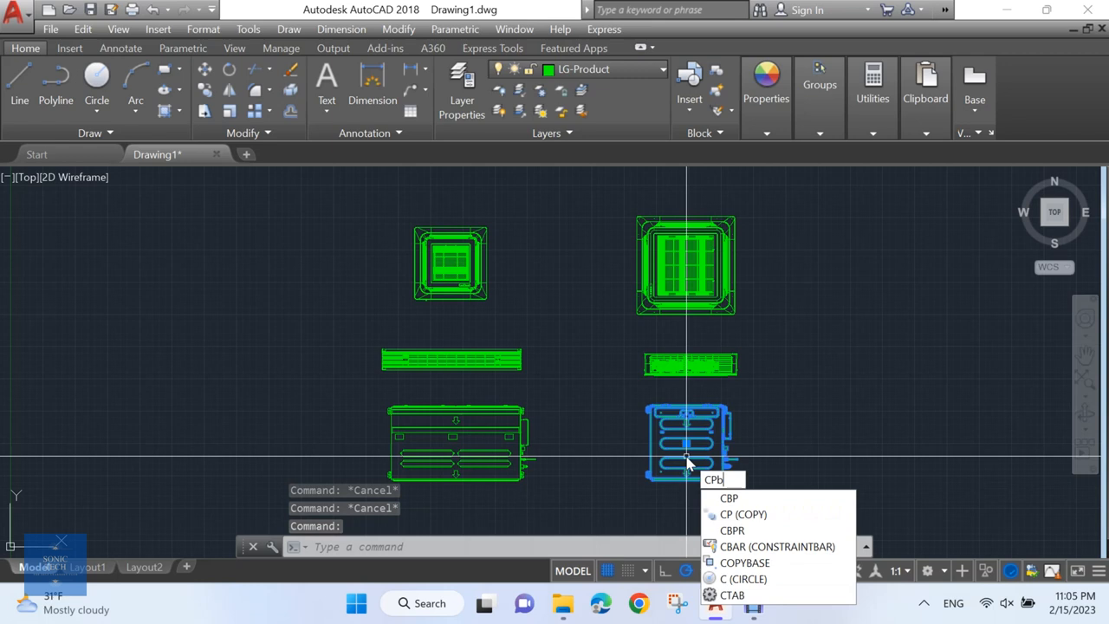